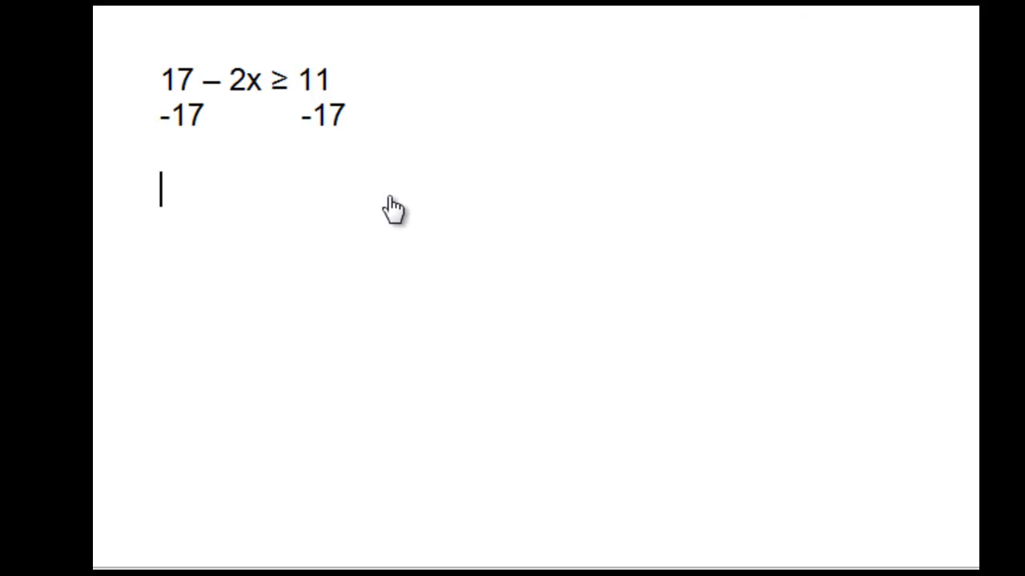
mouse_move(304, 212)
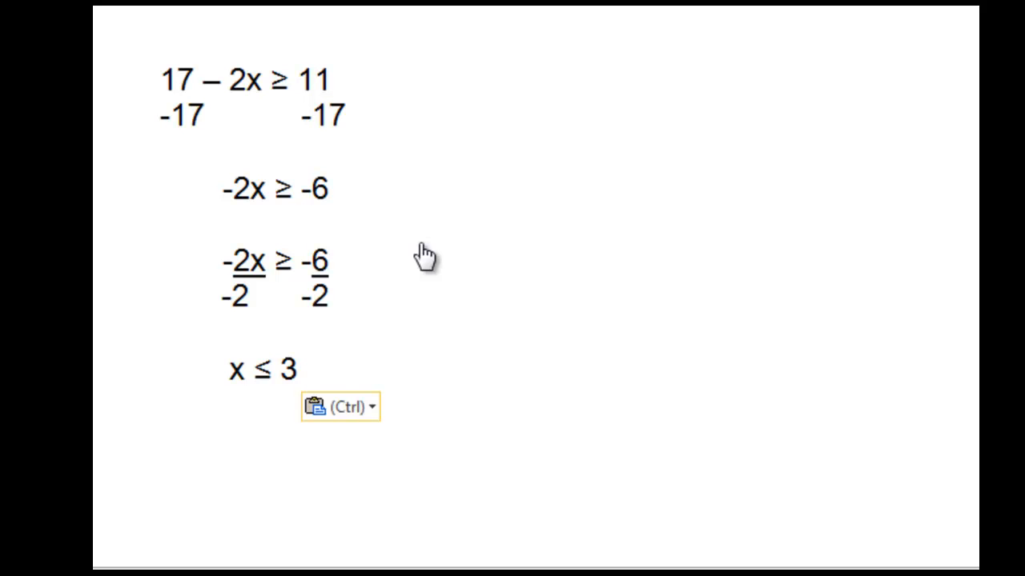
mouse_move(320, 312)
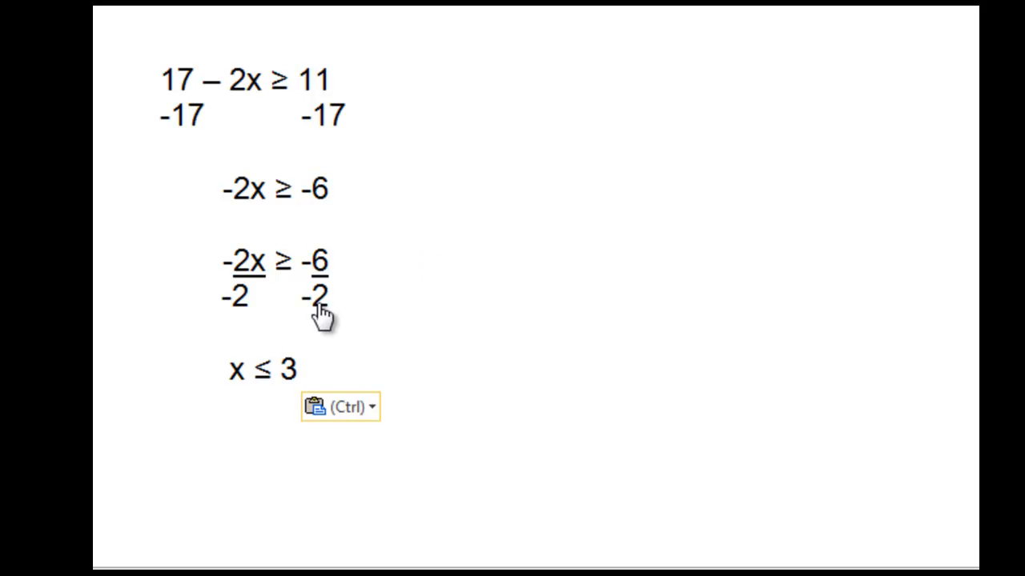
mouse_move(284, 311)
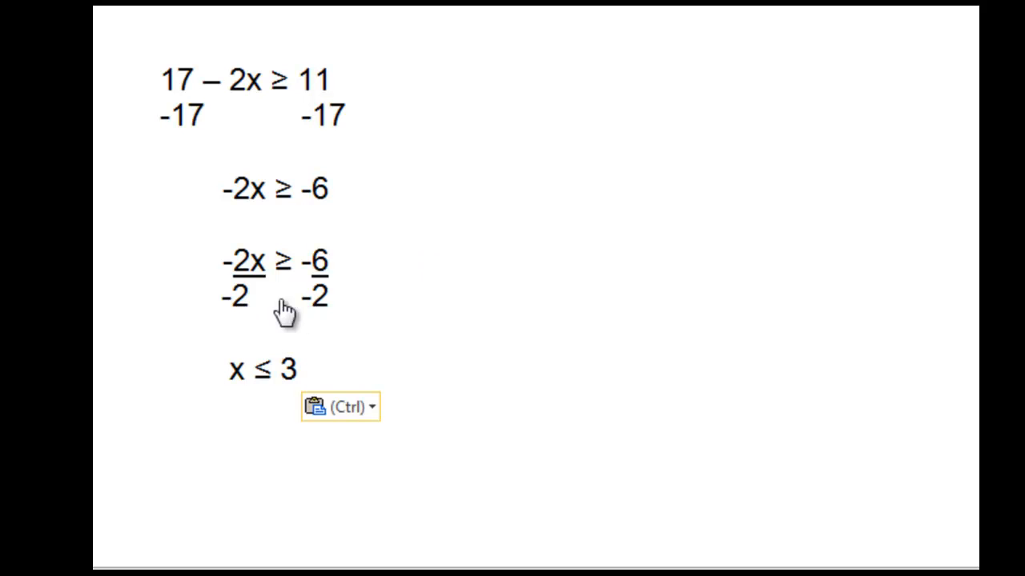
mouse_move(336, 276)
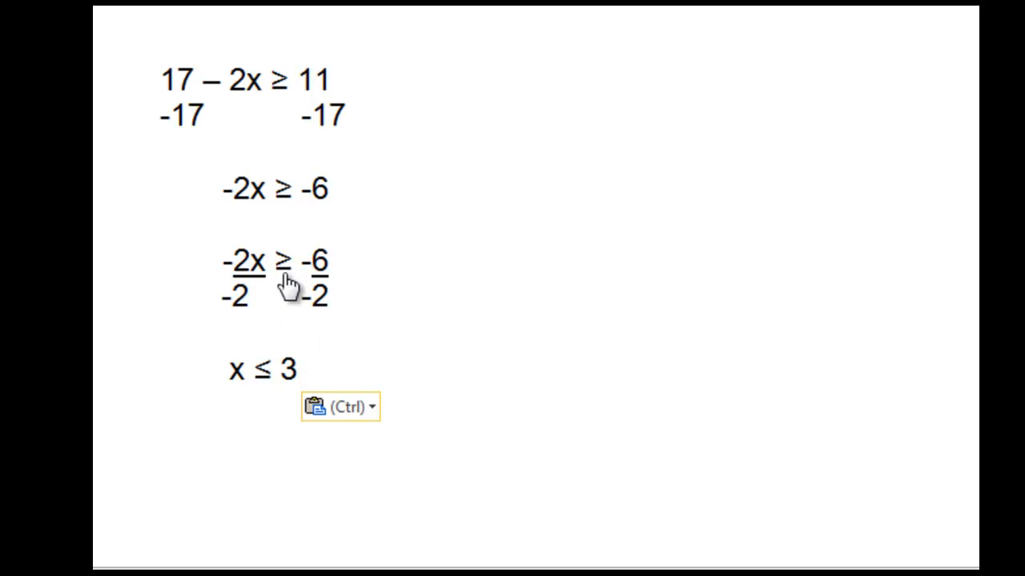
mouse_move(275, 333)
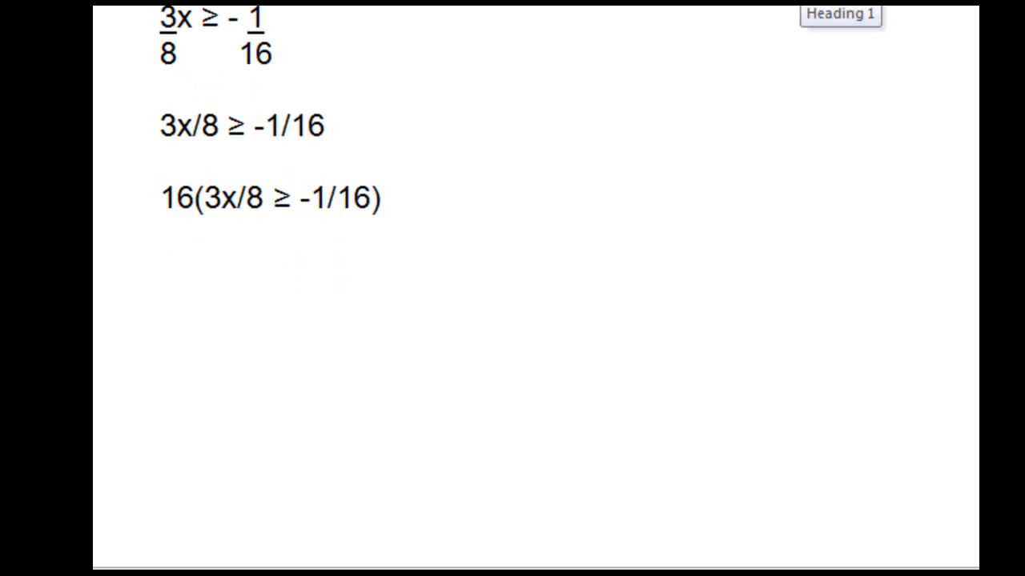
Step: Write 6x ≥ -1, then paste the multiply-by-1/6 line and the result x ≥ -1/6
type("6x ≥ -1")
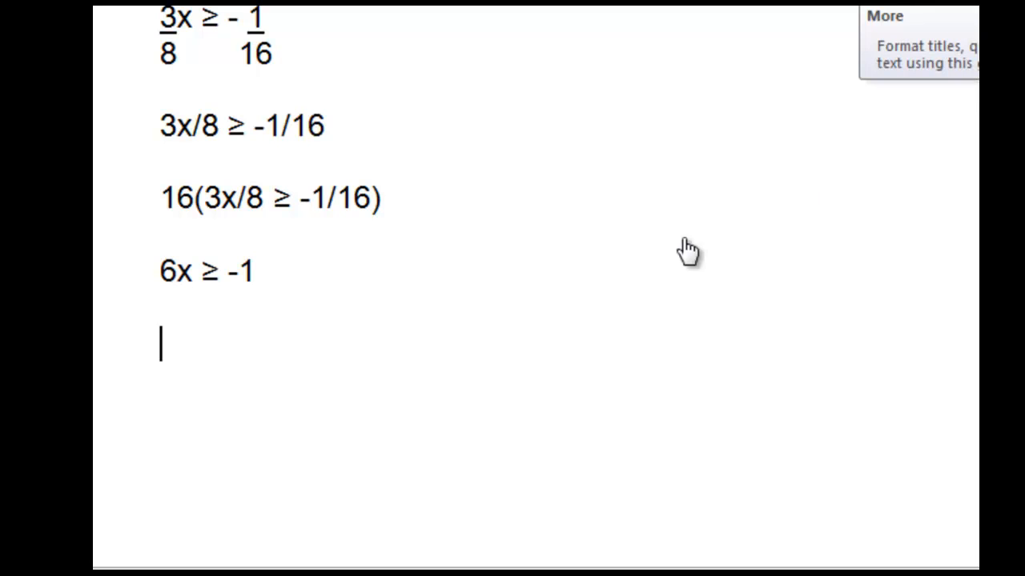
mouse_move(420, 312)
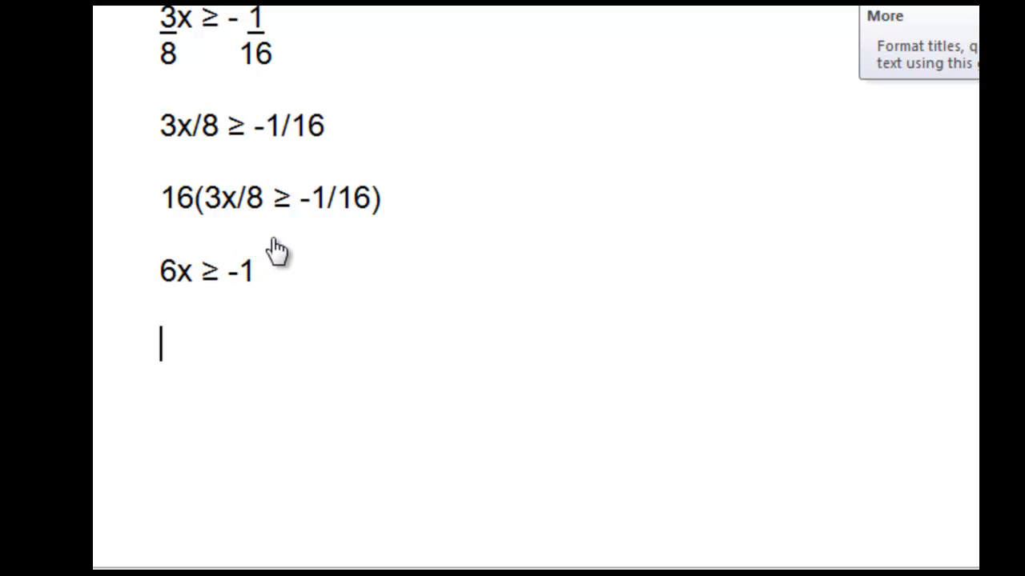
mouse_move(298, 287)
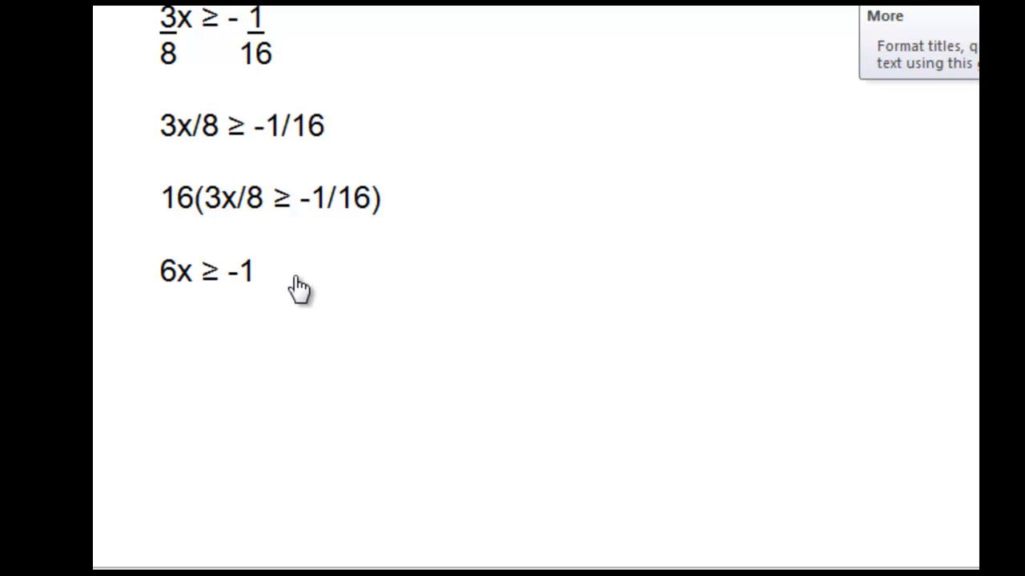
mouse_move(859, 197)
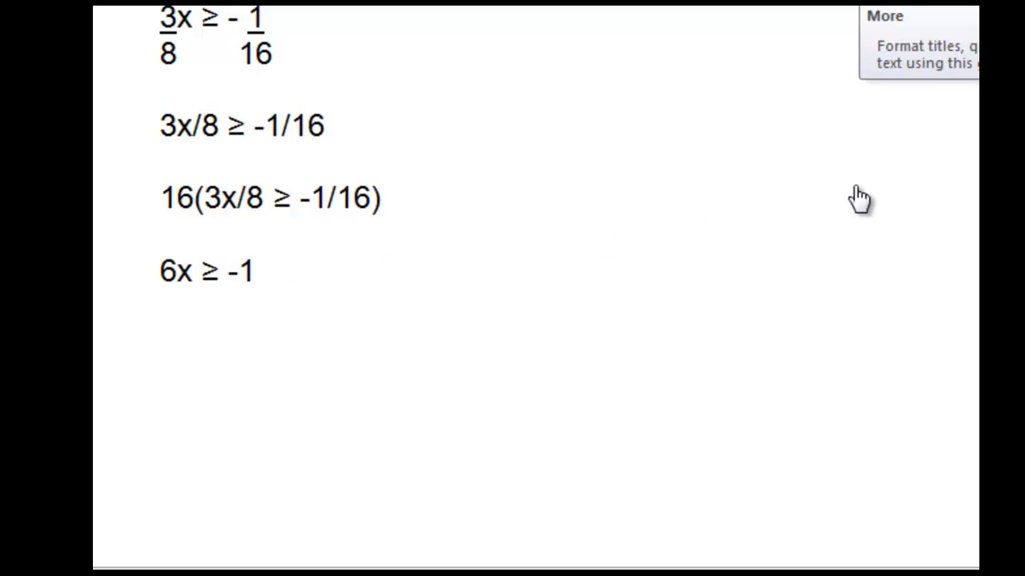
key("ctrl+v")
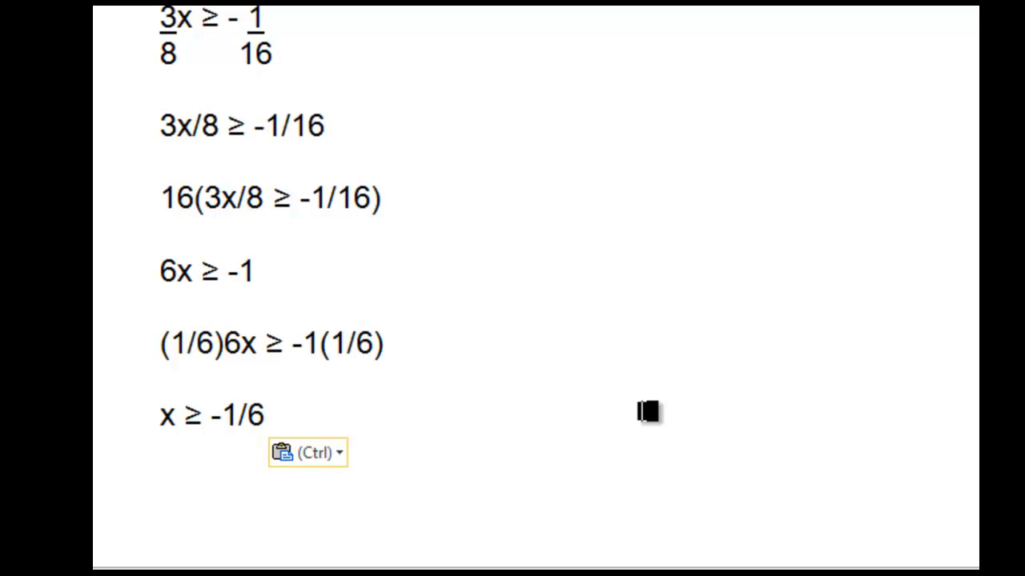